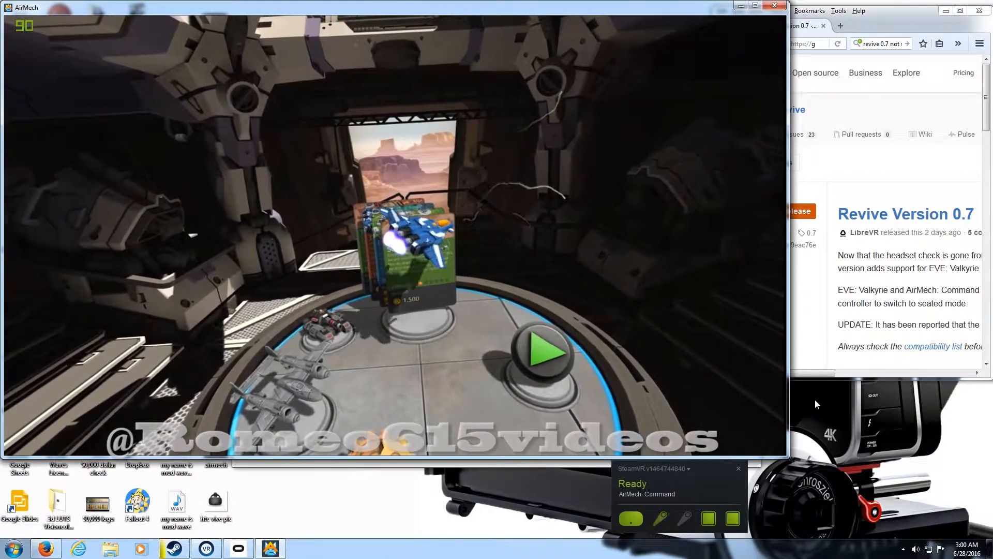
Choose the green-glowing mech so it materializes on the hangar's central pad.
click(539, 349)
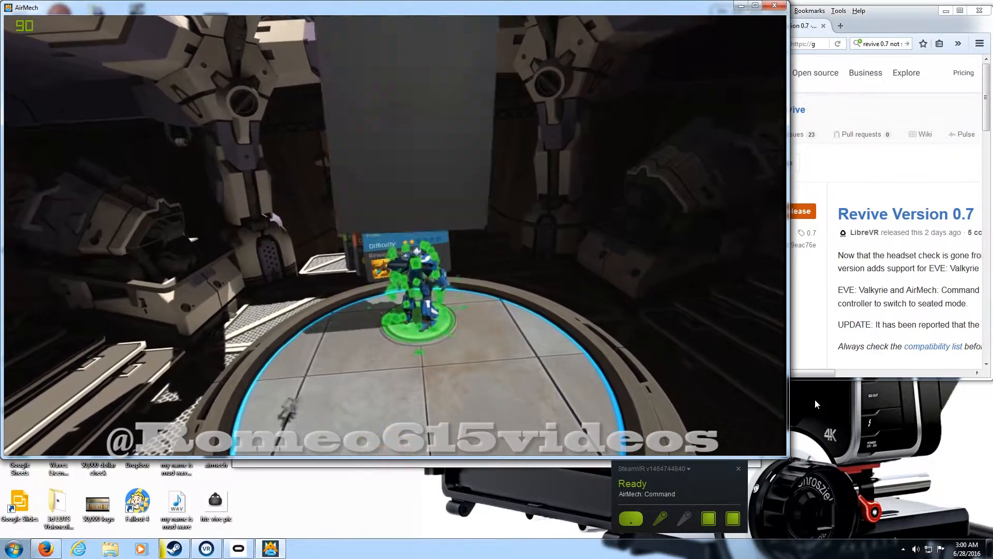